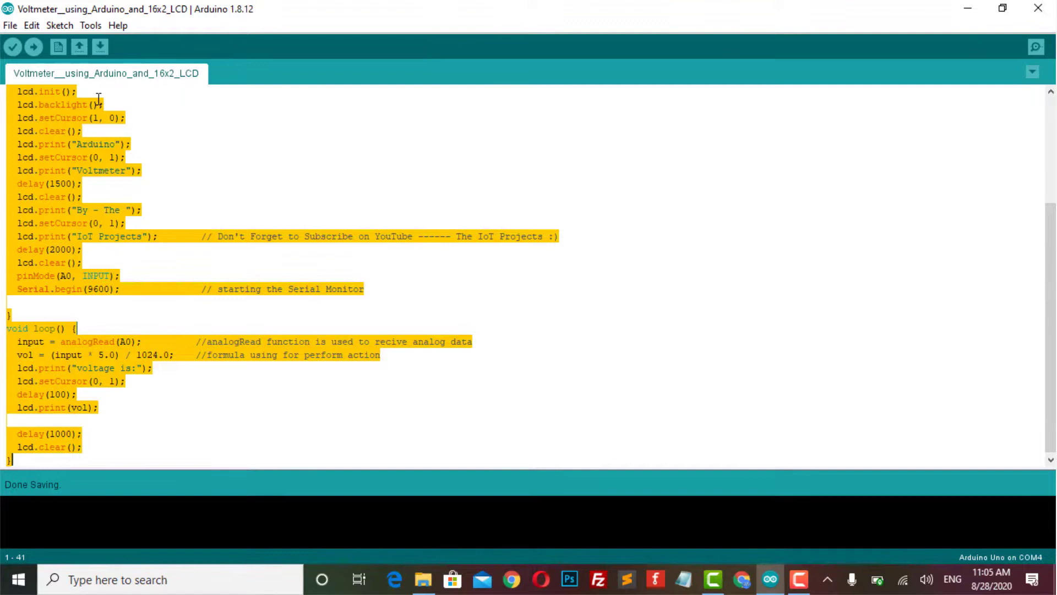
# Select Arduino Uno under Tools > Board and upload the voltmeter sketch to it
pyautogui.click(89, 26)
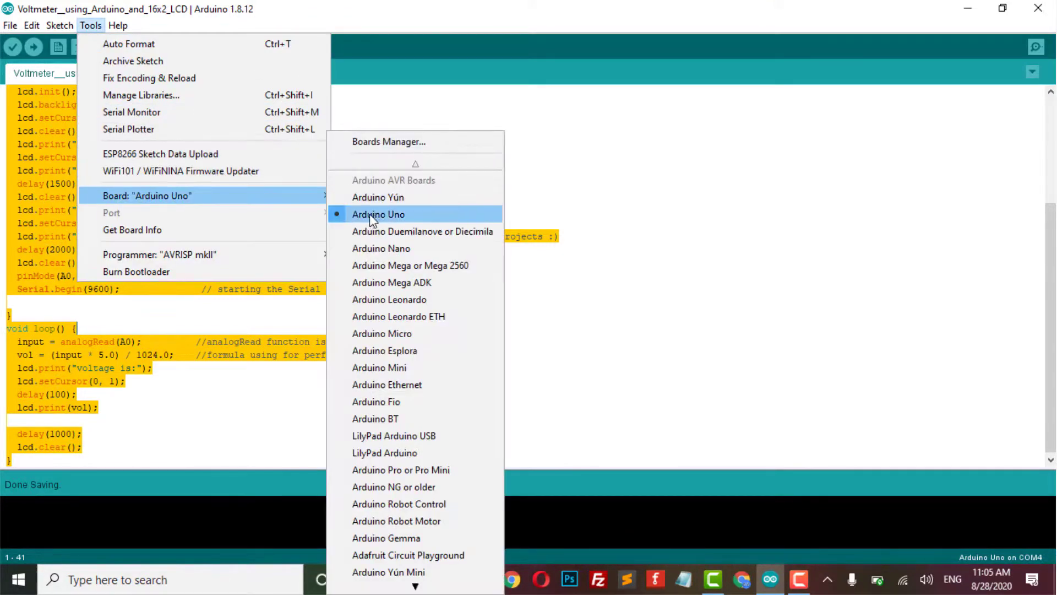
pyautogui.click(378, 215)
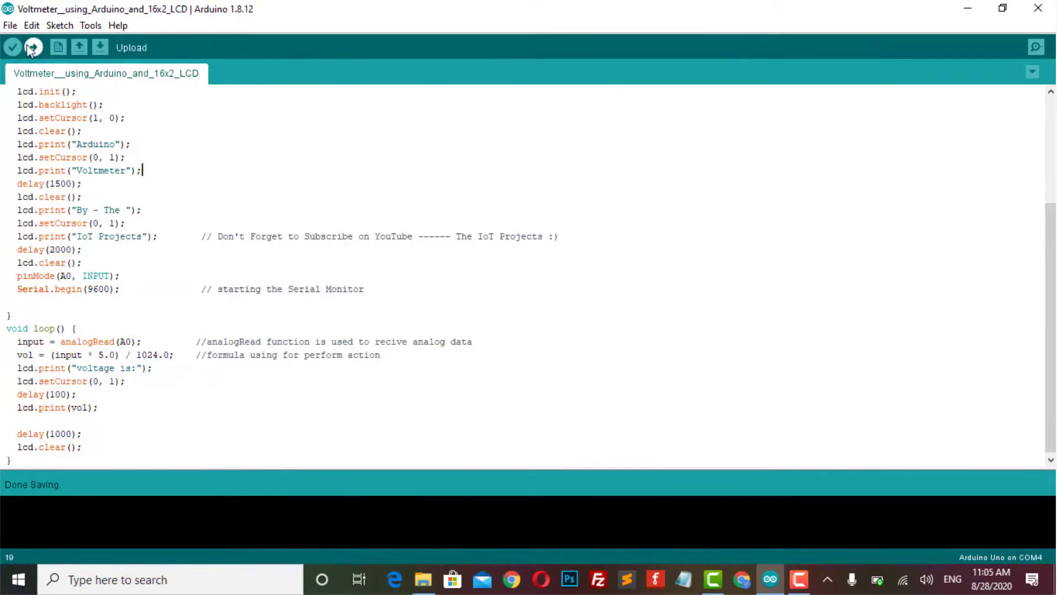
pyautogui.click(33, 47)
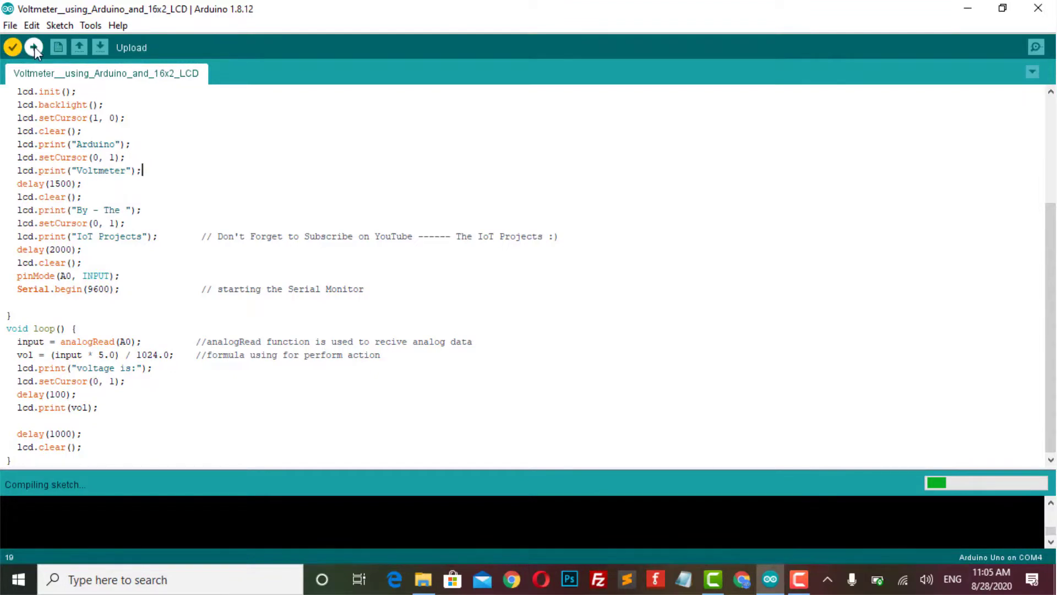